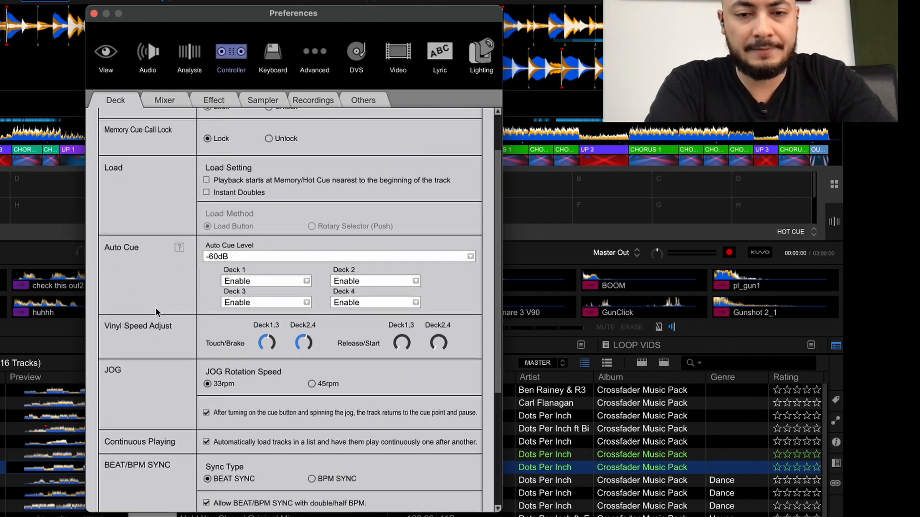
# Reopen the deck preferences showing Auto Cue enabled for all four decks at -60dB.
pyautogui.scroll(-3)
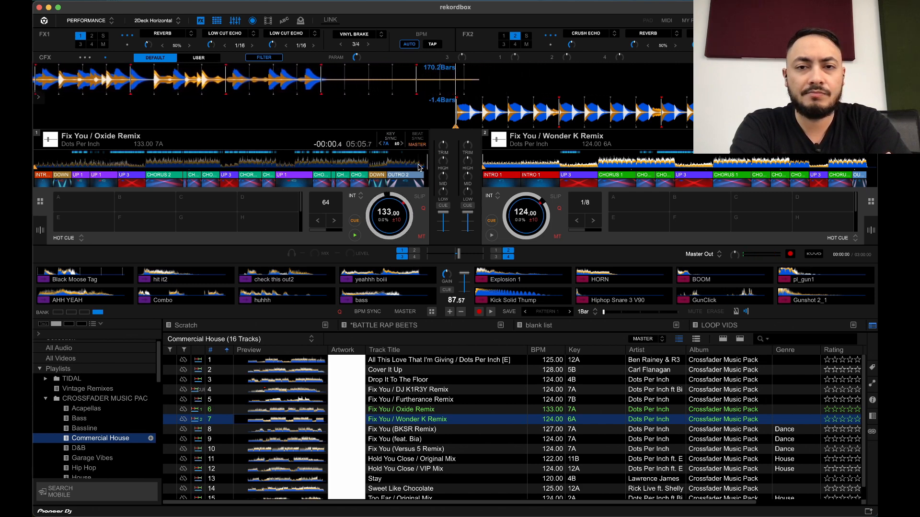
pyautogui.doubleClick(402, 429)
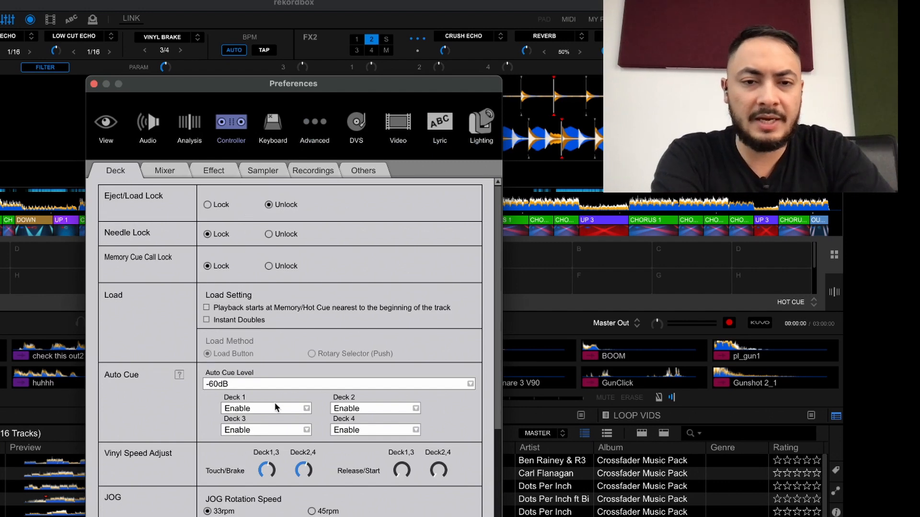
# Set Auto Cue to Disable for Deck 1 and Deck 2, leaving Decks 3 and 4 enabled.
pyautogui.scroll(-3)
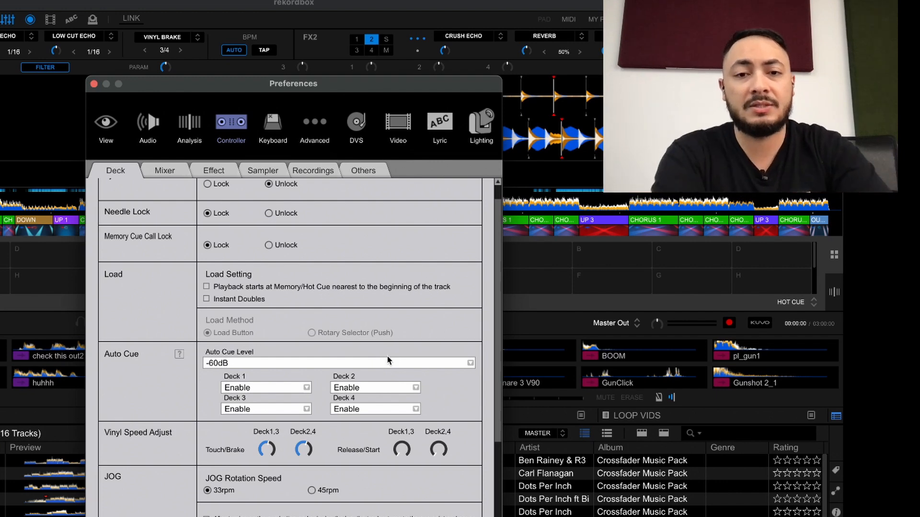
pyautogui.click(265, 387)
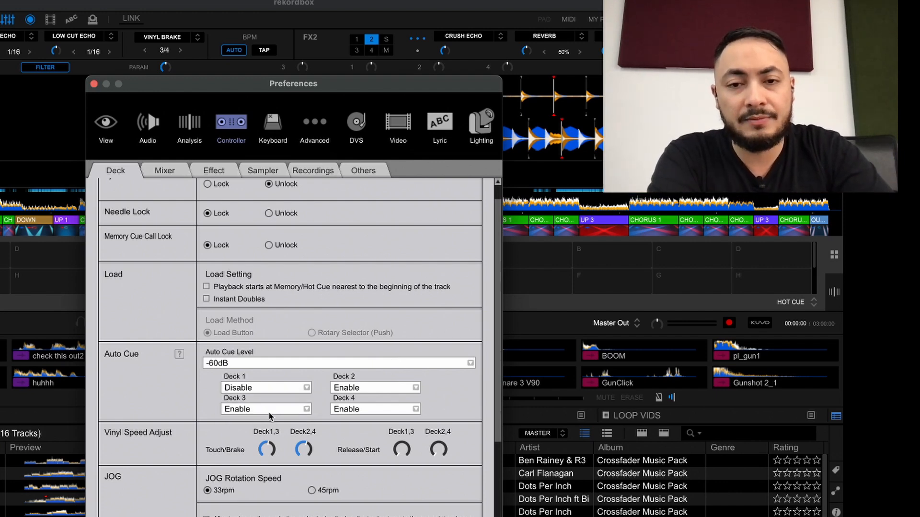
pyautogui.click(374, 388)
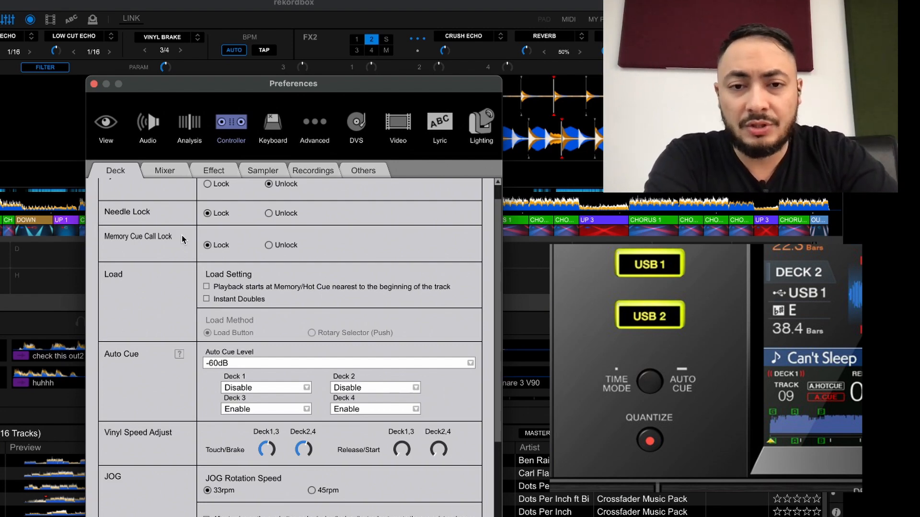
pyautogui.click(180, 358)
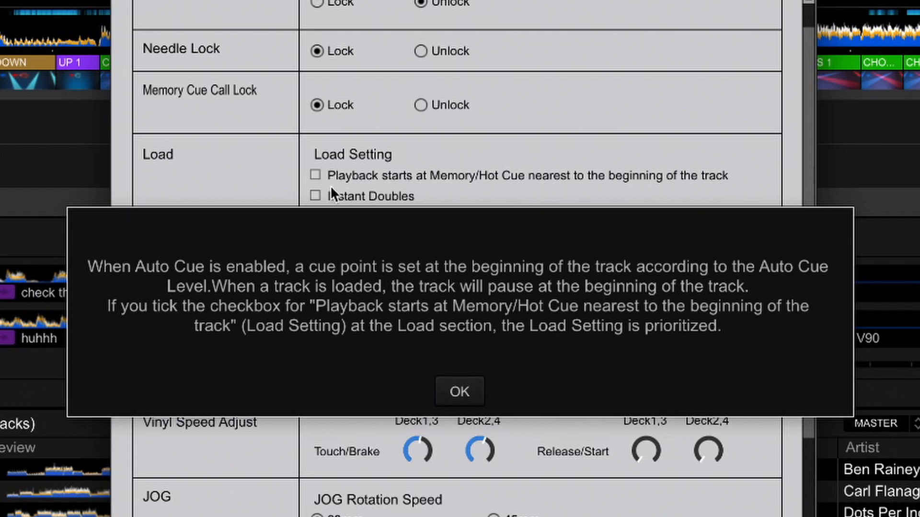
pyautogui.click(460, 391)
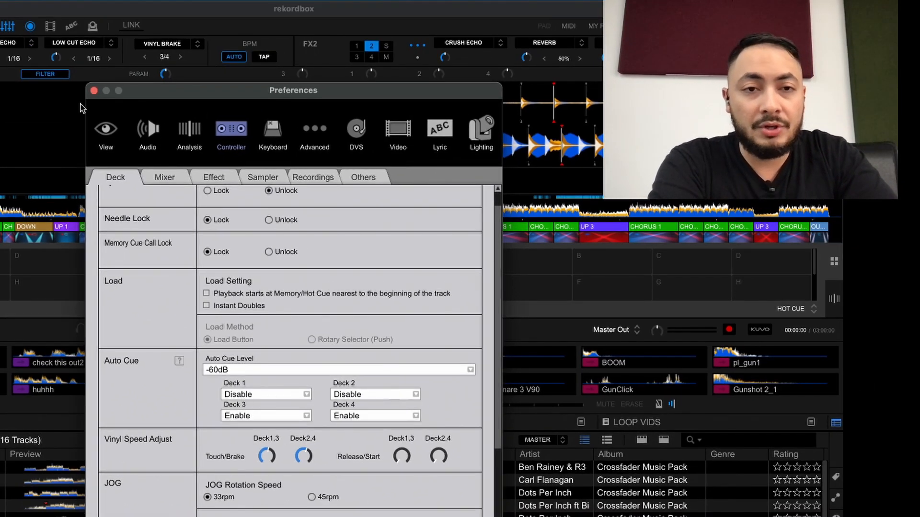
# Set Deck 2's Auto Cue back to Enable while Deck 1 stays disabled.
pyautogui.click(93, 91)
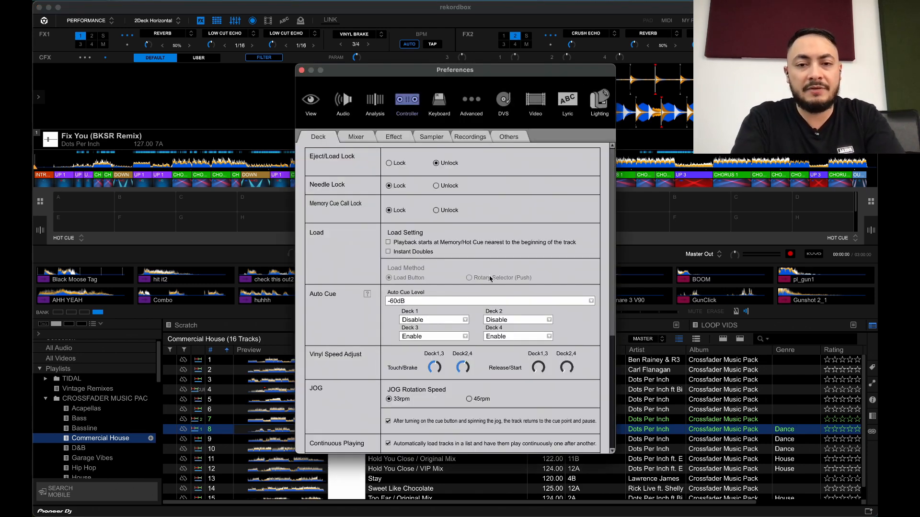
pyautogui.click(516, 320)
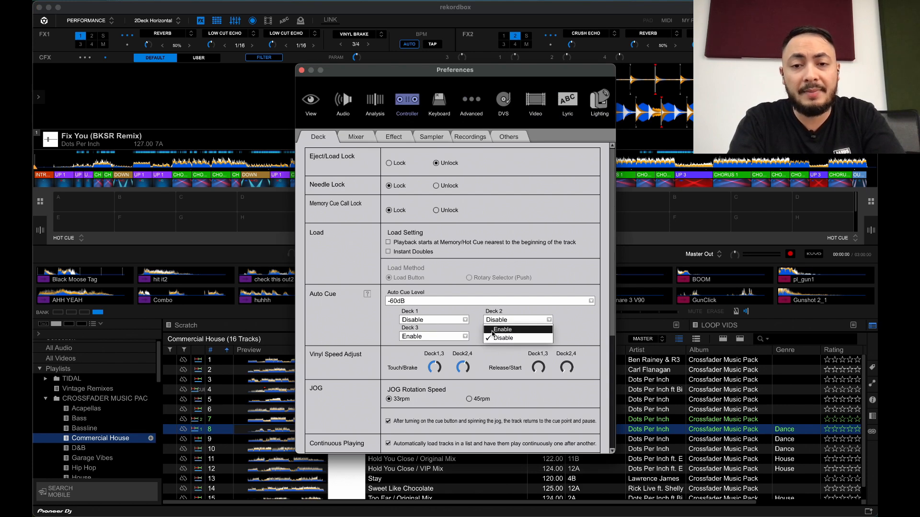
pyautogui.click(502, 329)
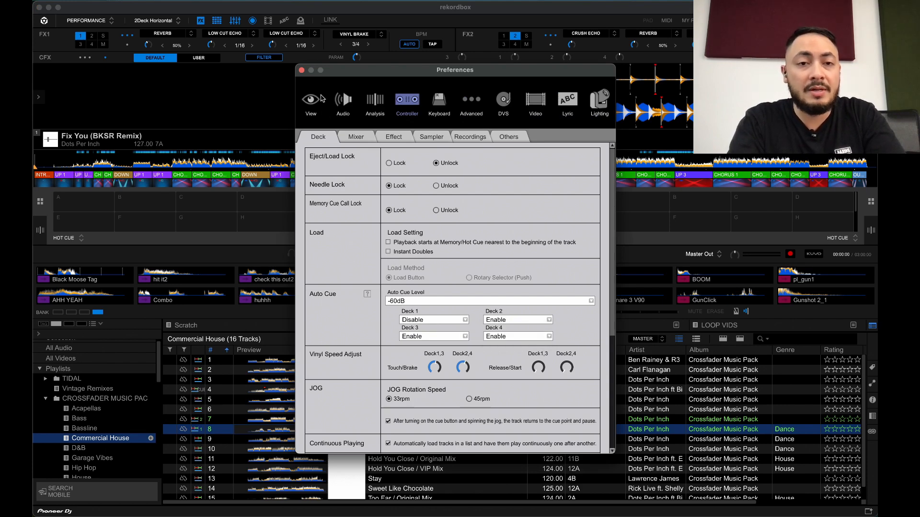
pyautogui.click(303, 70)
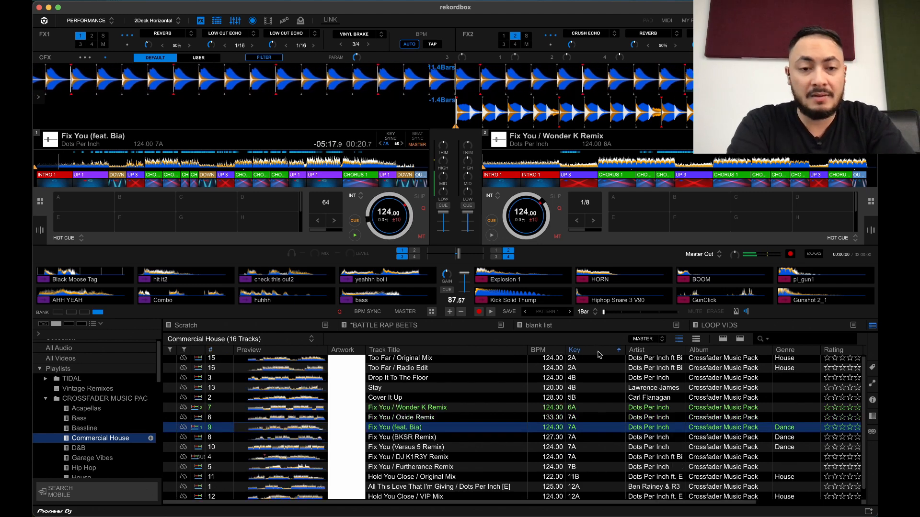
# Load Drop It To The Floor, then Stay by Lawrence James, onto Deck 1.
pyautogui.click(399, 377)
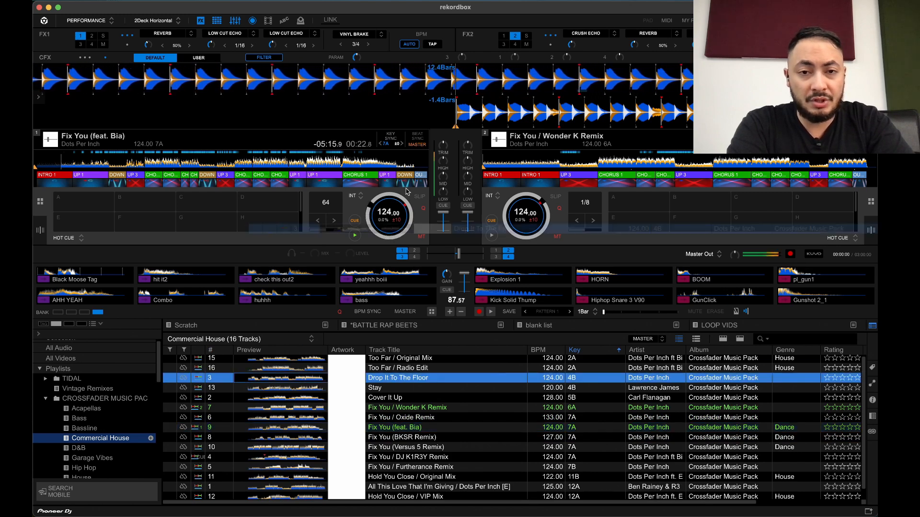
pyautogui.doubleClick(398, 377)
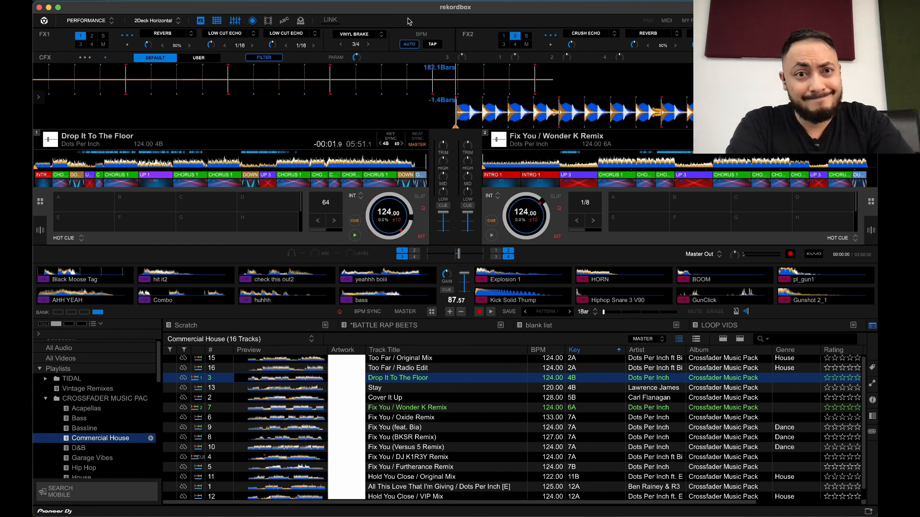
pyautogui.doubleClick(398, 387)
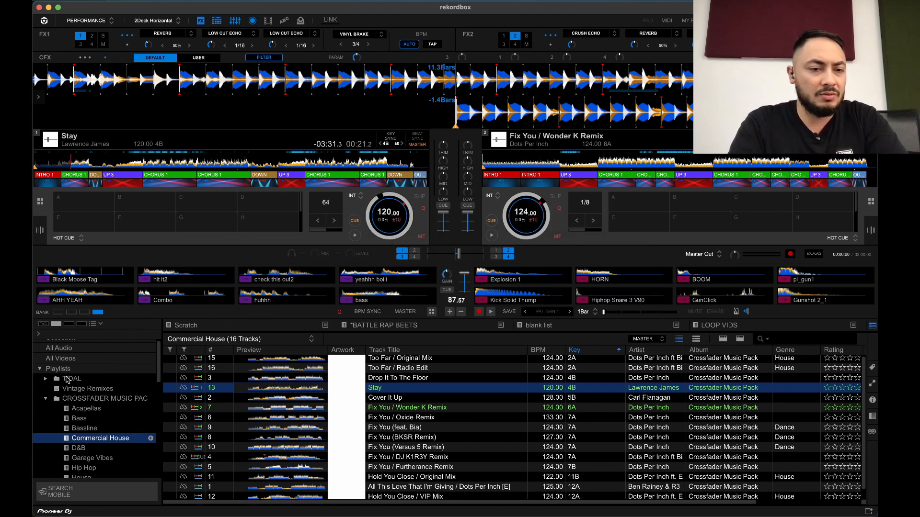
# Load Shine (Macca & Loz Contreras Remix) from TIDAL's 2019 Best of Drum & Bass onto Deck 1.
pyautogui.click(46, 379)
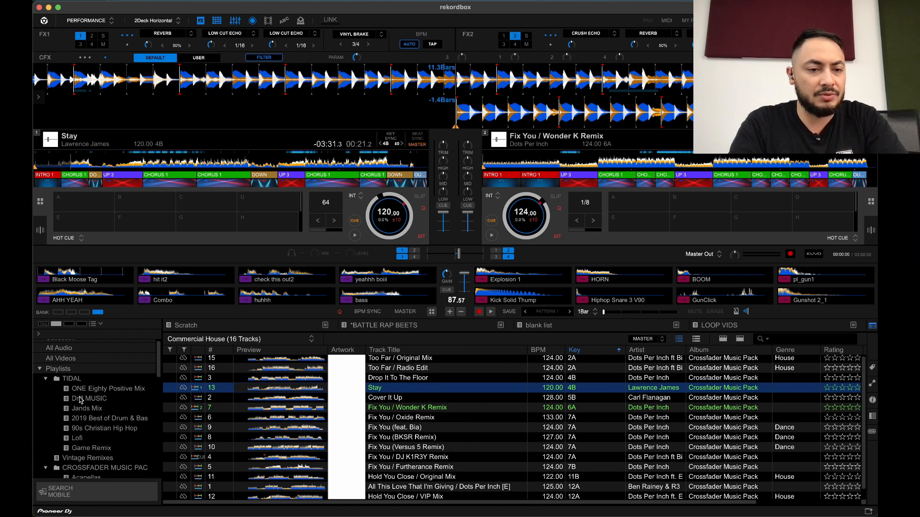
pyautogui.click(107, 418)
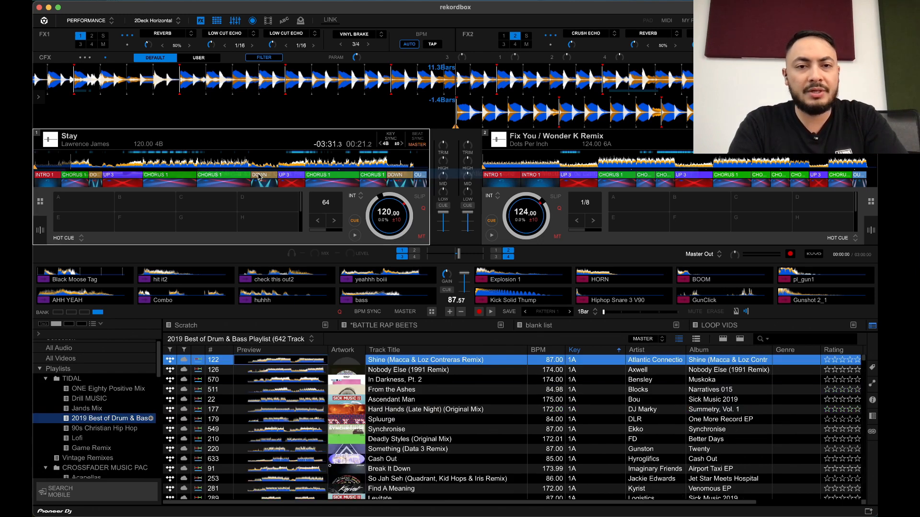
pyautogui.doubleClick(426, 360)
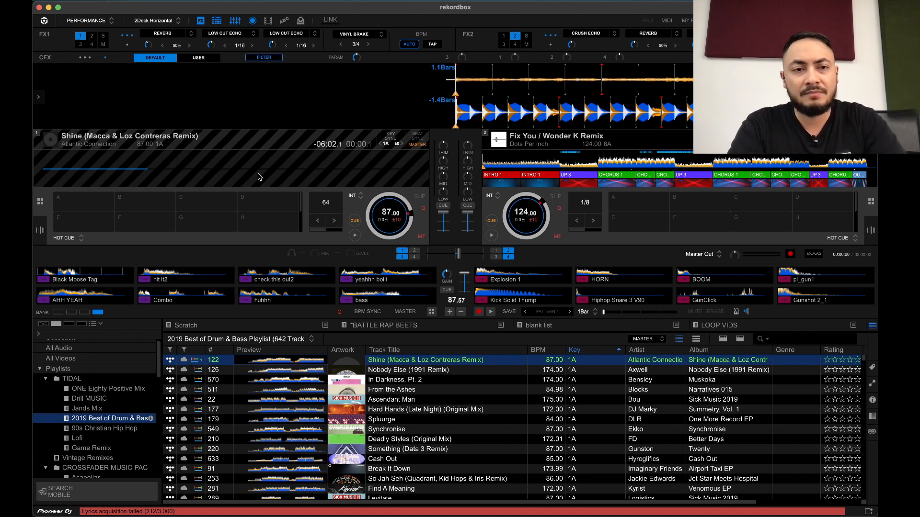
pyautogui.moveTo(342, 172)
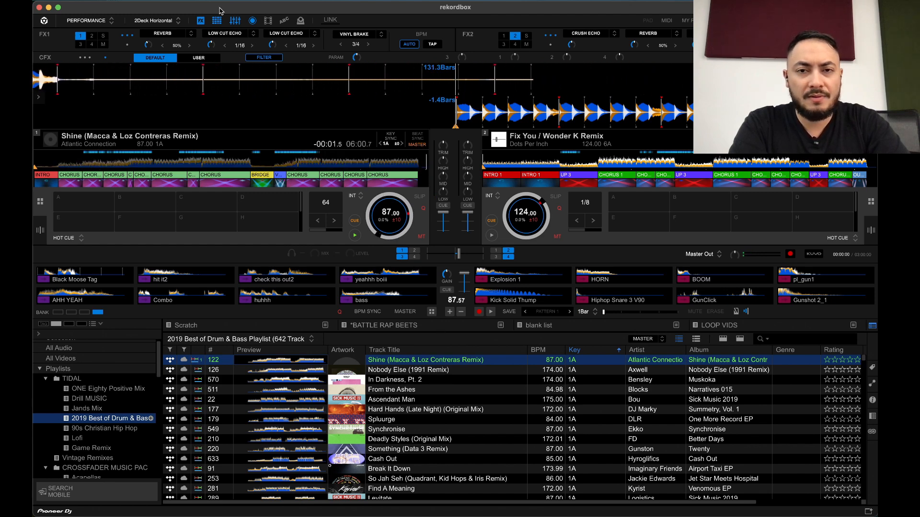
# Open the TIDAL Lofi playlist listing 99 LoFi Chill tracks sorted by key.
pyautogui.doubleClick(407, 370)
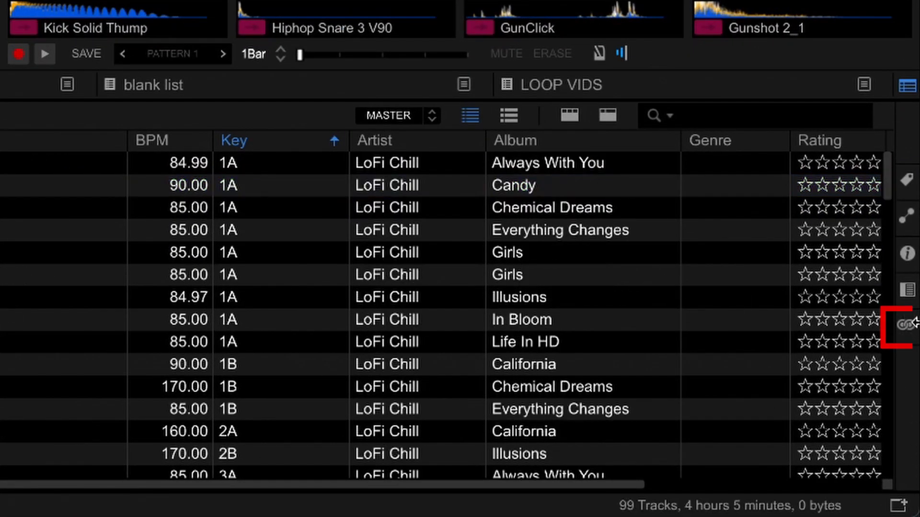
# Show the Automix panel queued with 10 LoFi Chill tracks starting with Get Me High.
pyautogui.click(907, 323)
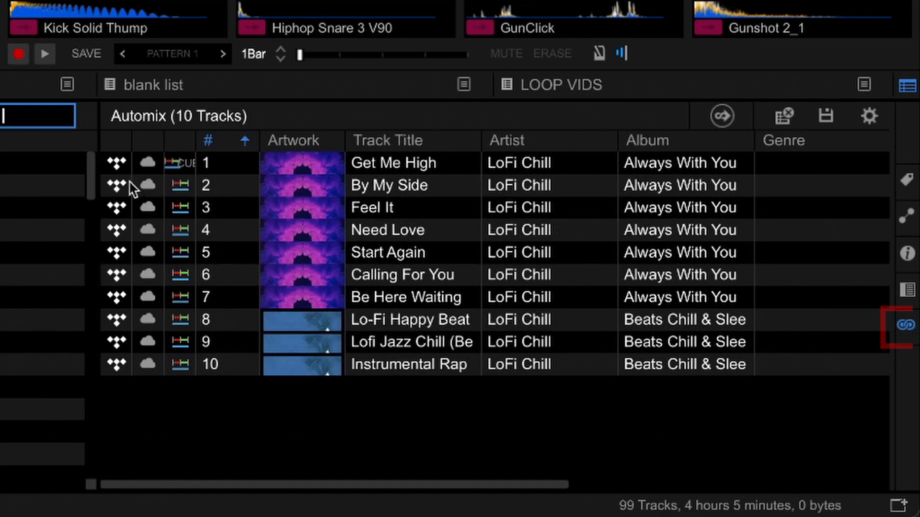
pyautogui.moveTo(293, 468)
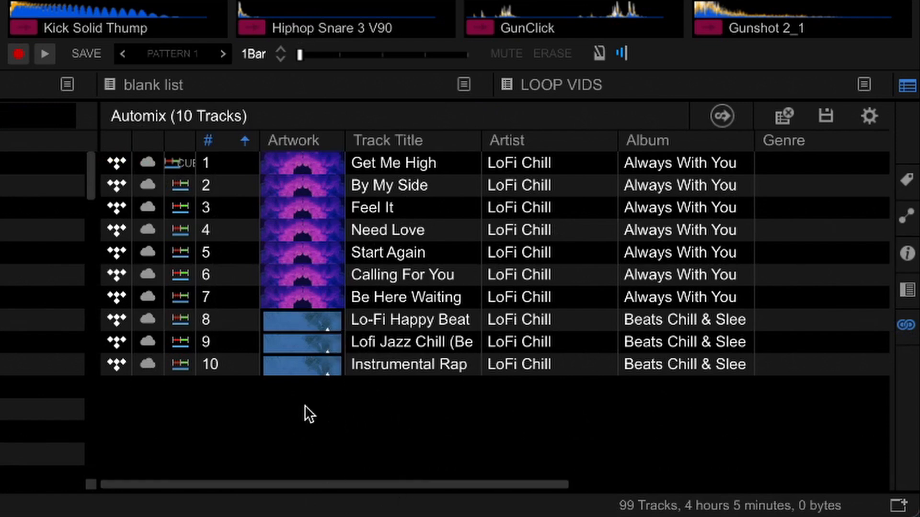
pyautogui.moveTo(316, 419)
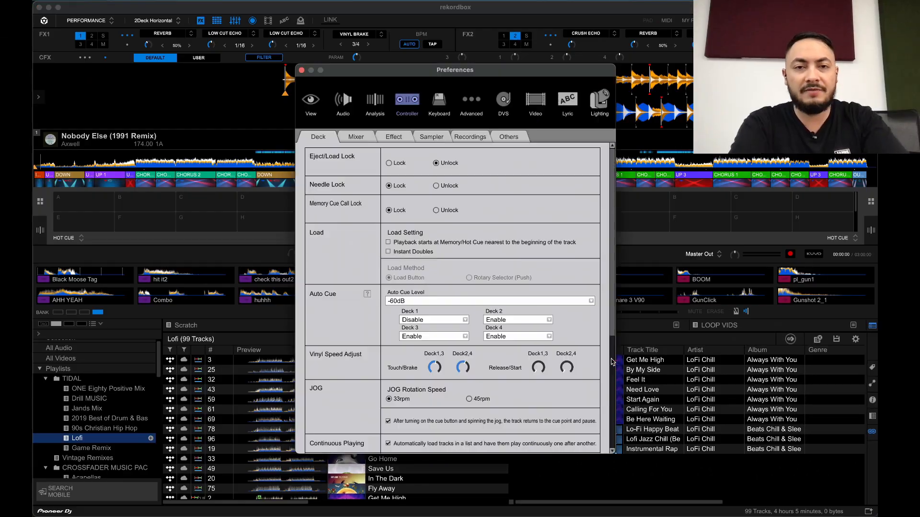
pyautogui.click(433, 319)
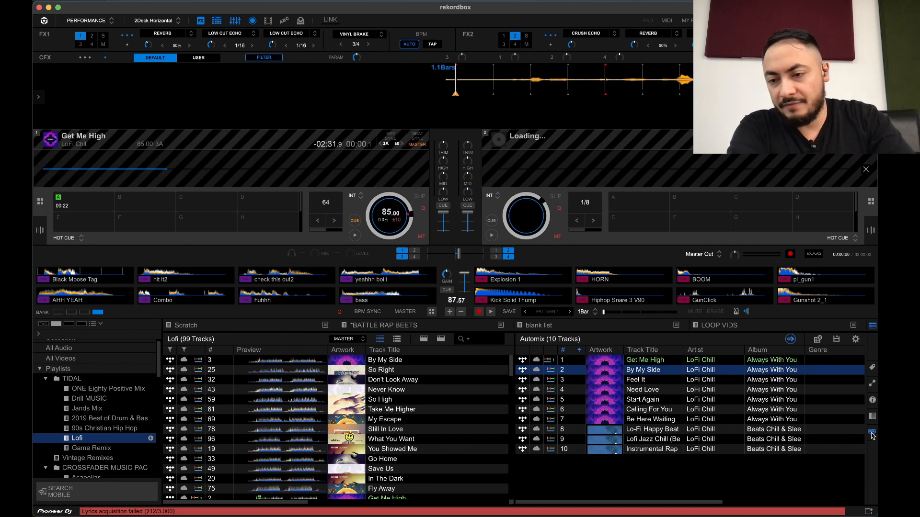
pyautogui.moveTo(790, 339)
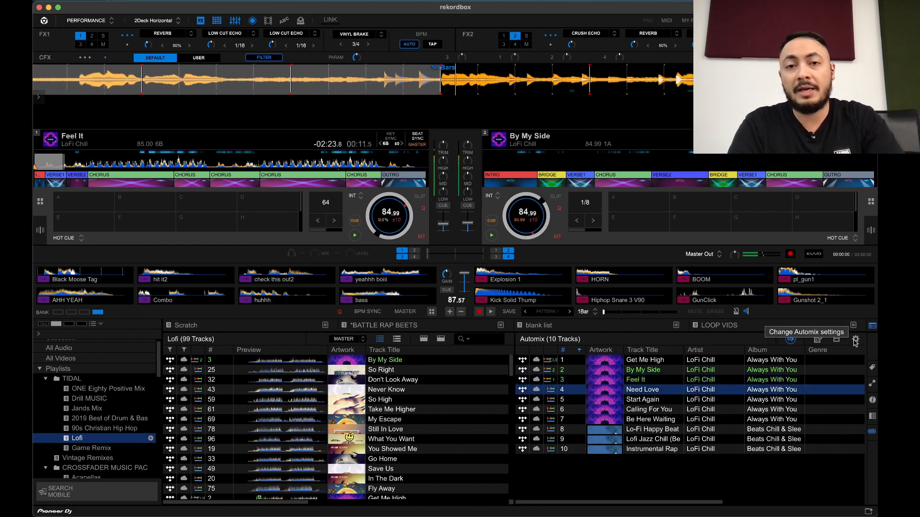
# Enable Random playback and Double click to load on deck in the Automix settings.
pyautogui.click(855, 340)
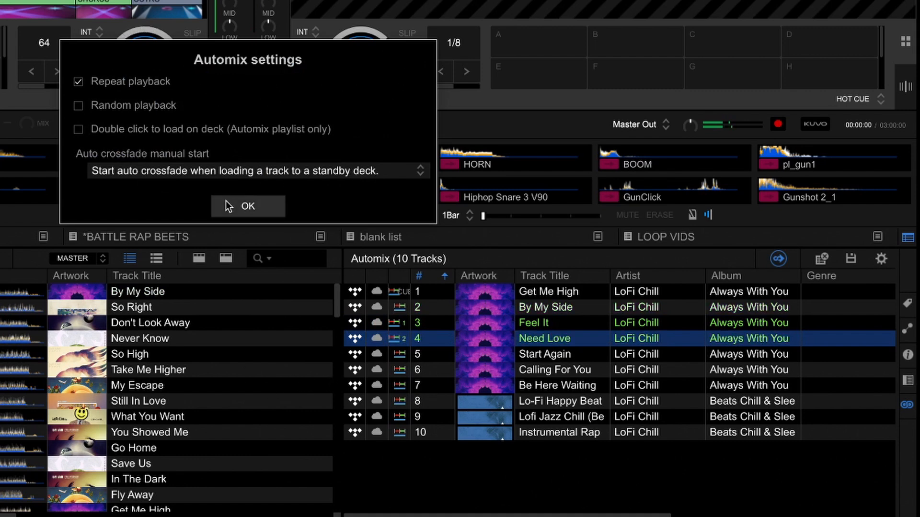
pyautogui.click(247, 206)
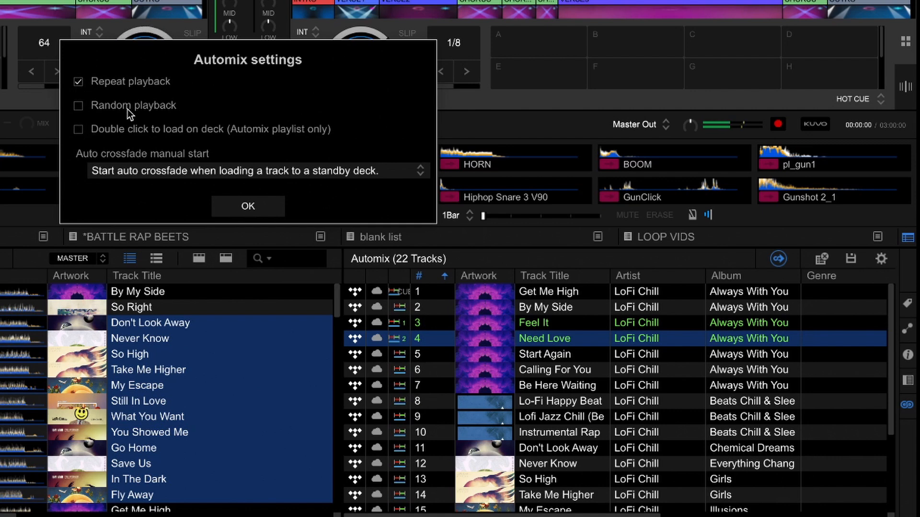
pyautogui.click(78, 105)
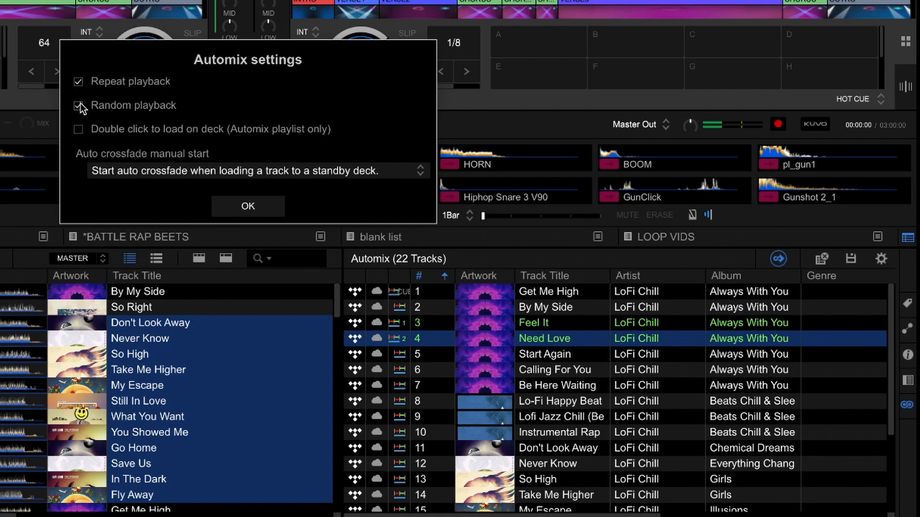
pyautogui.click(78, 105)
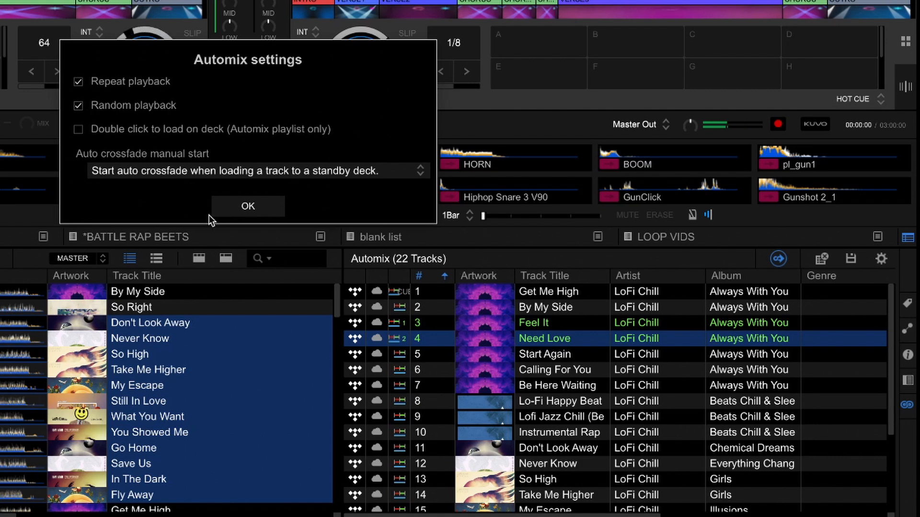
pyautogui.moveTo(130, 141)
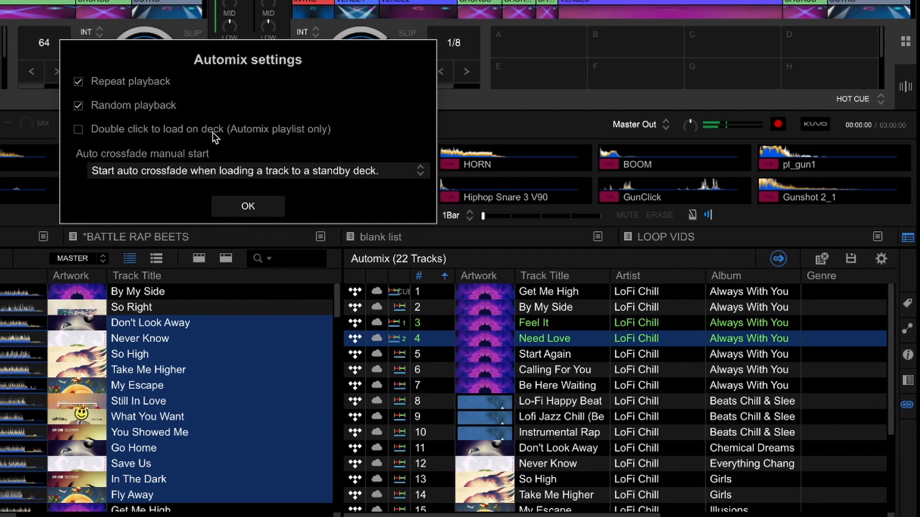
pyautogui.click(78, 129)
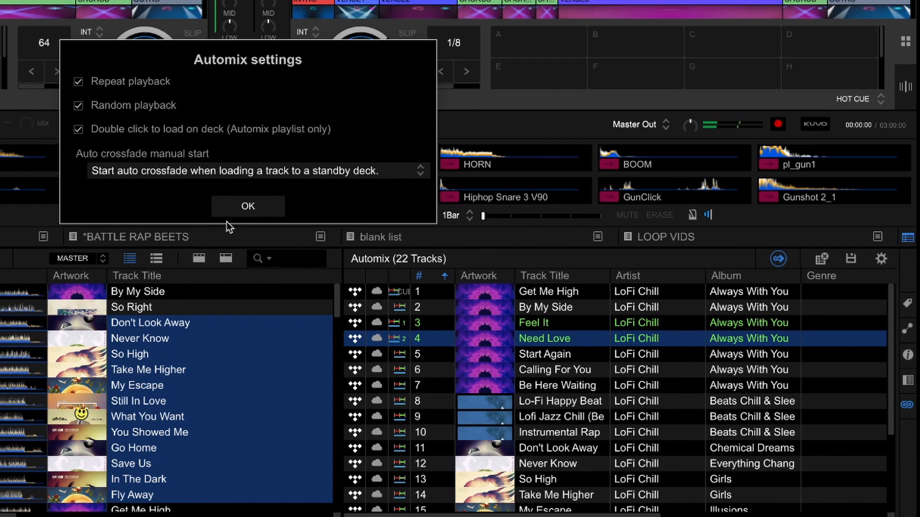
pyautogui.click(247, 206)
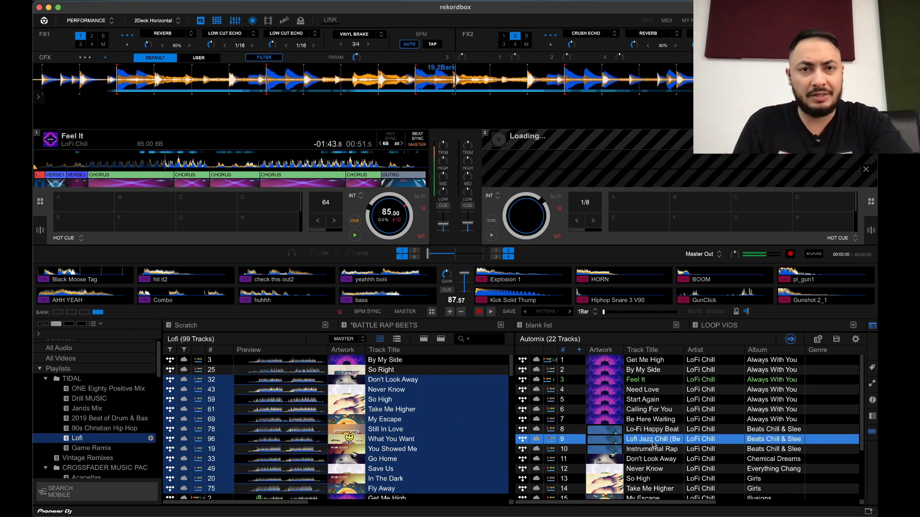
# Load Lofi Jazz Chill from the Automix list onto Deck 2.
pyautogui.doubleClick(651, 439)
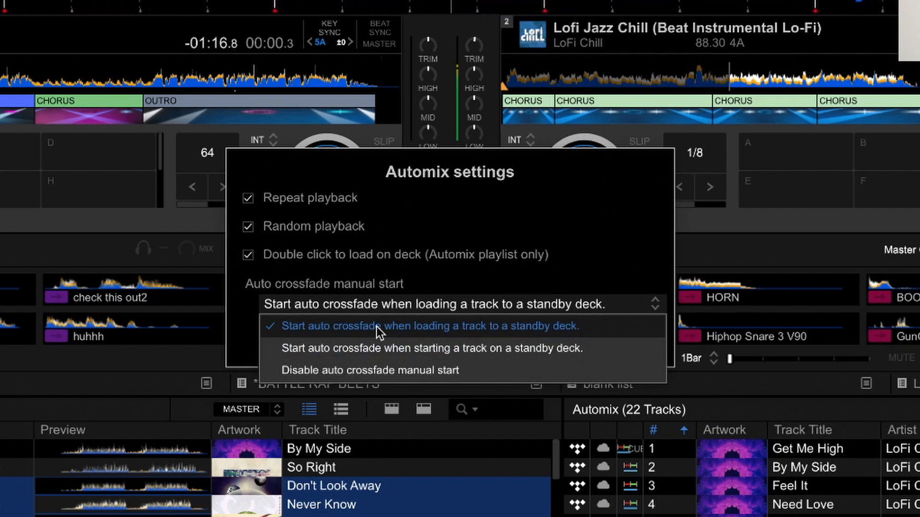
pyautogui.moveTo(392, 341)
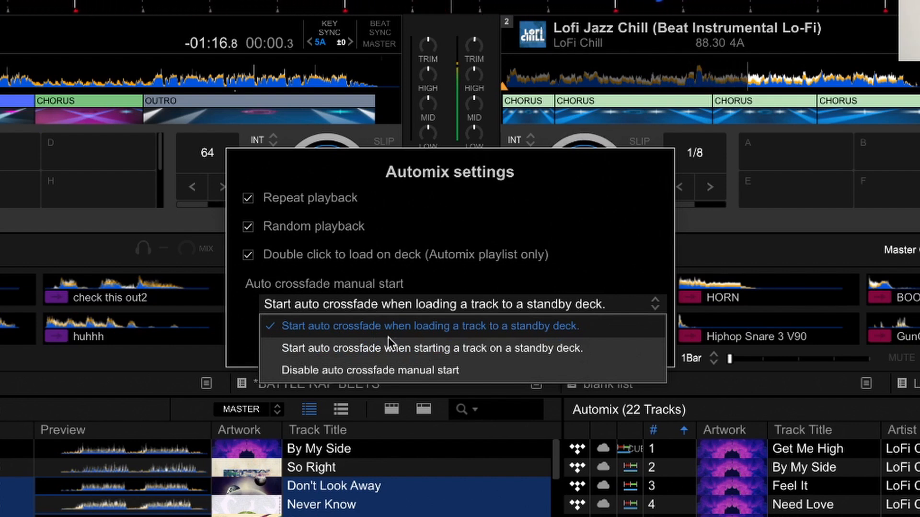
pyautogui.moveTo(391, 376)
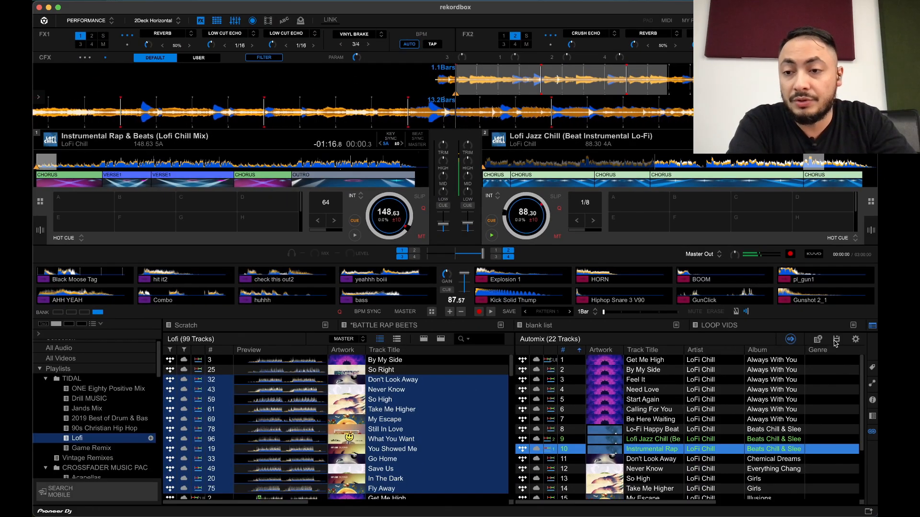
pyautogui.moveTo(835, 340)
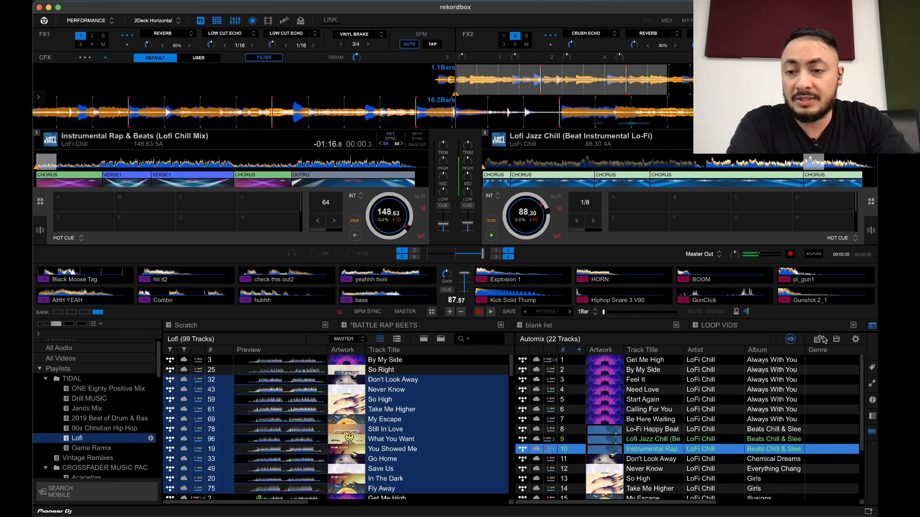
pyautogui.moveTo(818, 340)
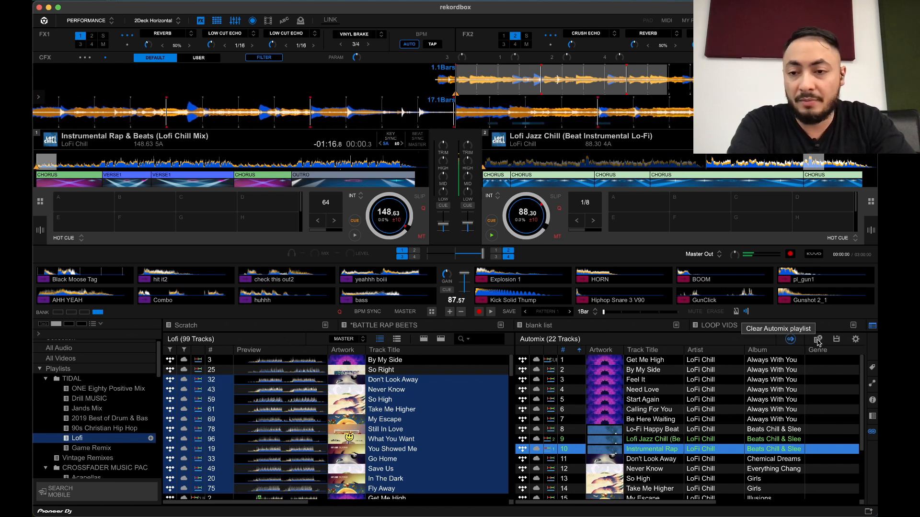
# Clear the Automix list, saving its 22 tracks as Untitled Automix playlist (1).
pyautogui.click(817, 339)
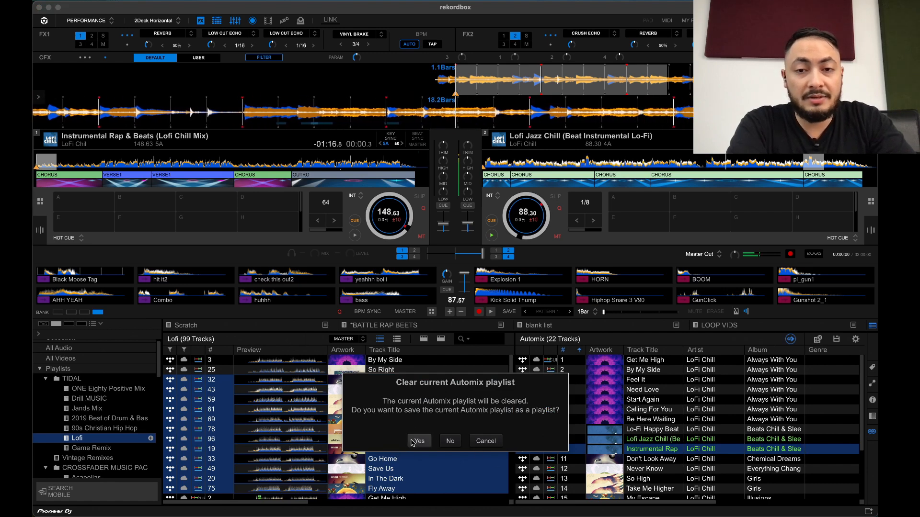
pyautogui.click(418, 441)
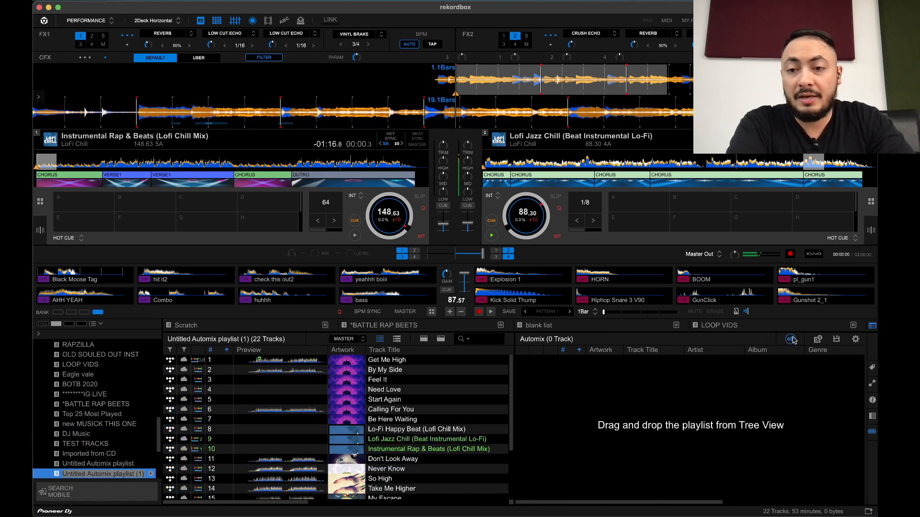